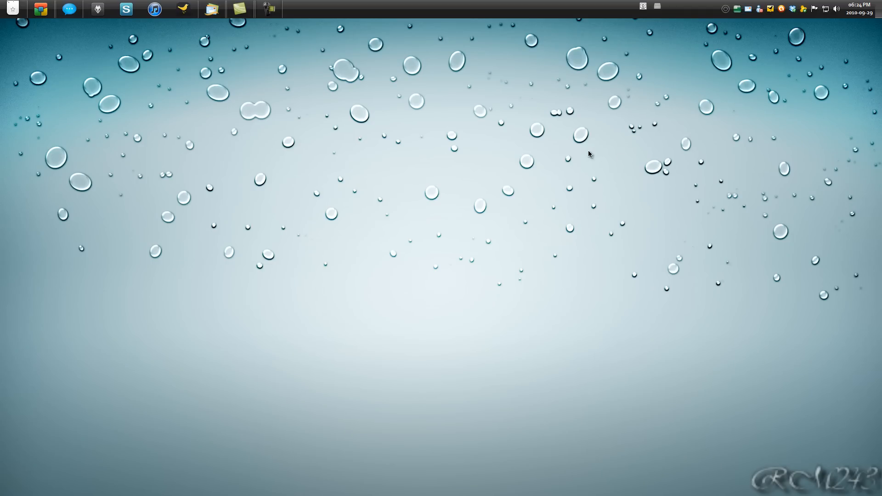
mouse_move(531, 163)
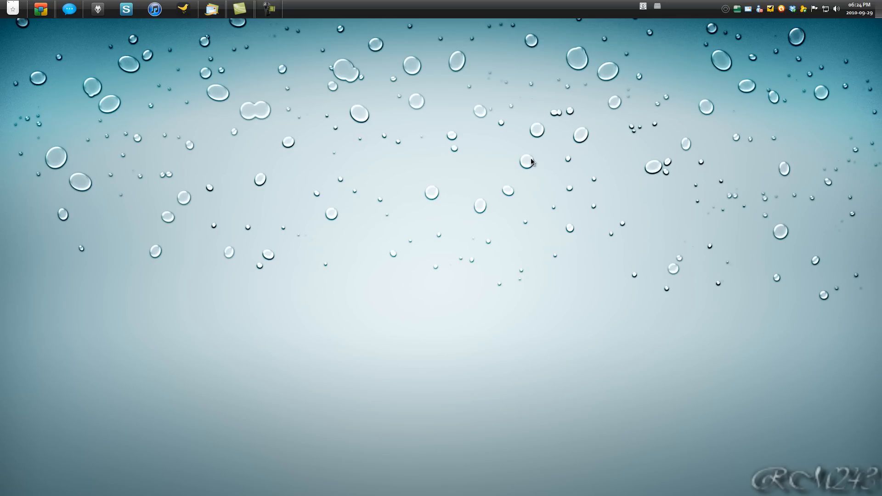
mouse_move(444, 125)
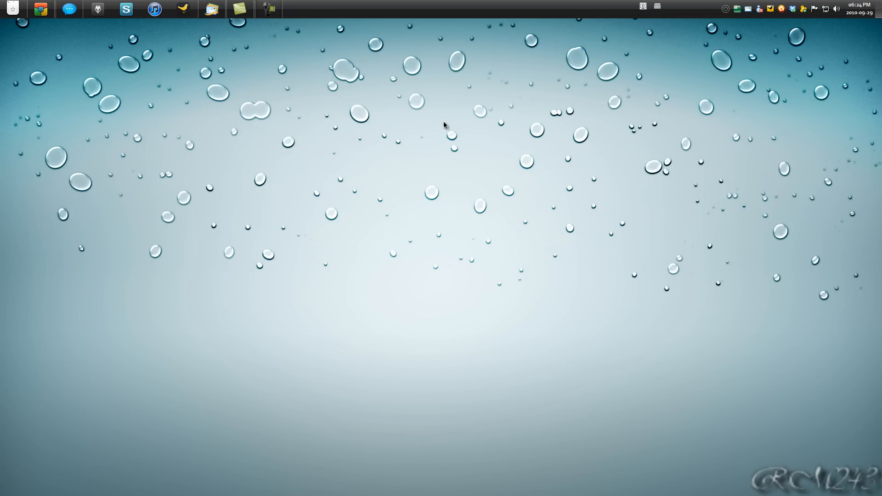
Show the 'Pew Pew Pew! Kick ass' YouTube video and scroll to its description and comments
click(40, 10)
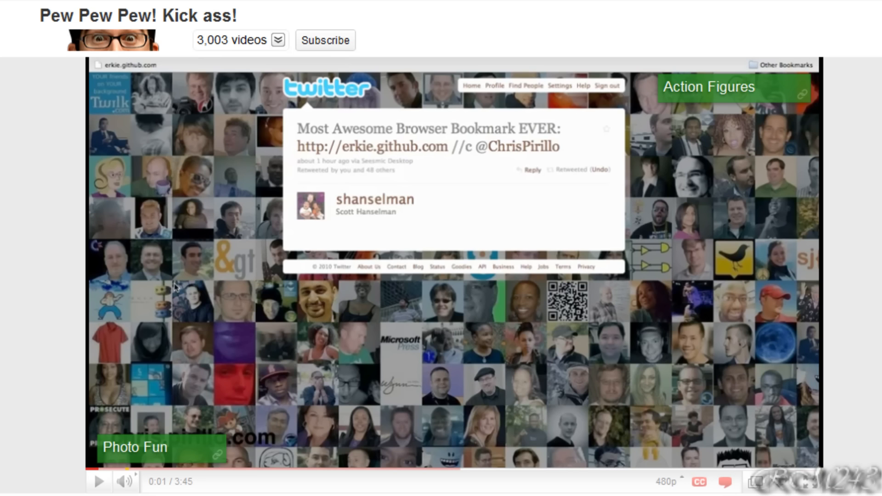
mouse_move(85, 77)
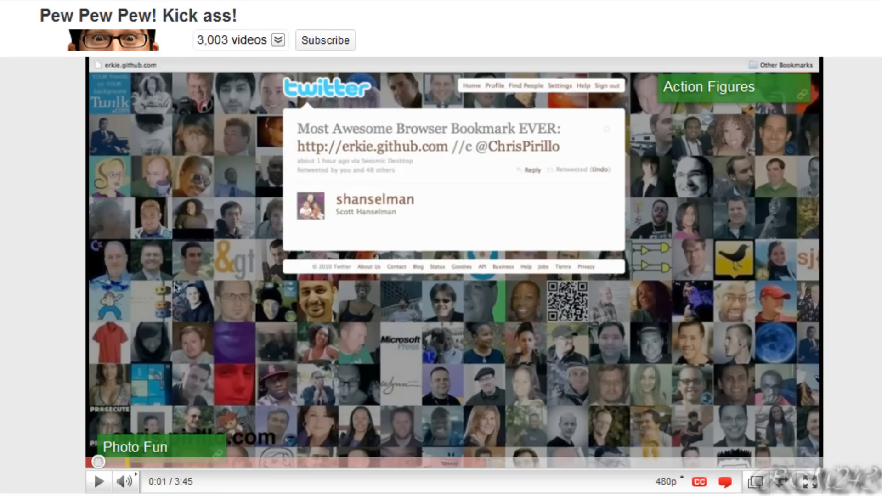
scroll(down, 3)
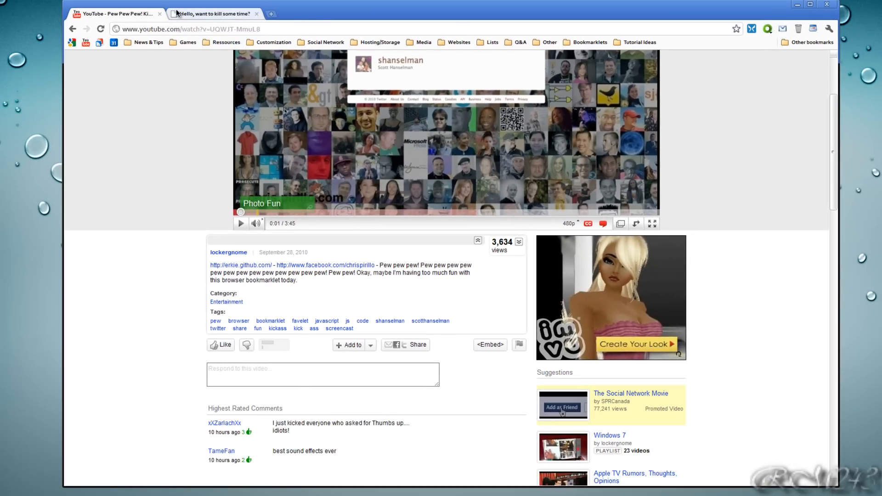
Switch to the 'Hello, want to kill some time?' erkie.github.com bookmarklet tab
click(213, 13)
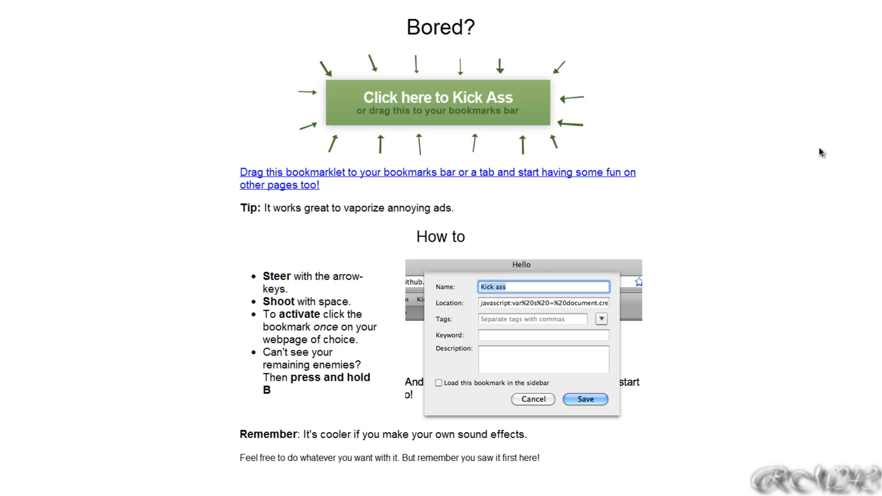
mouse_move(790, 170)
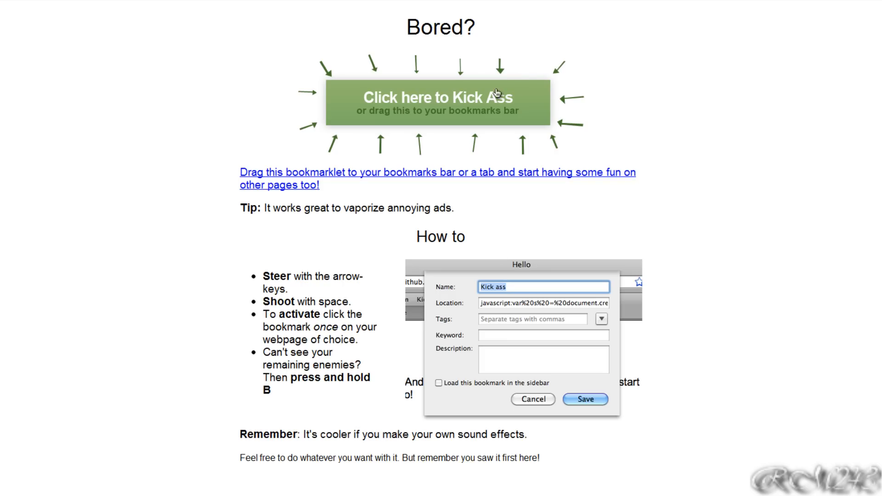
mouse_move(581, 49)
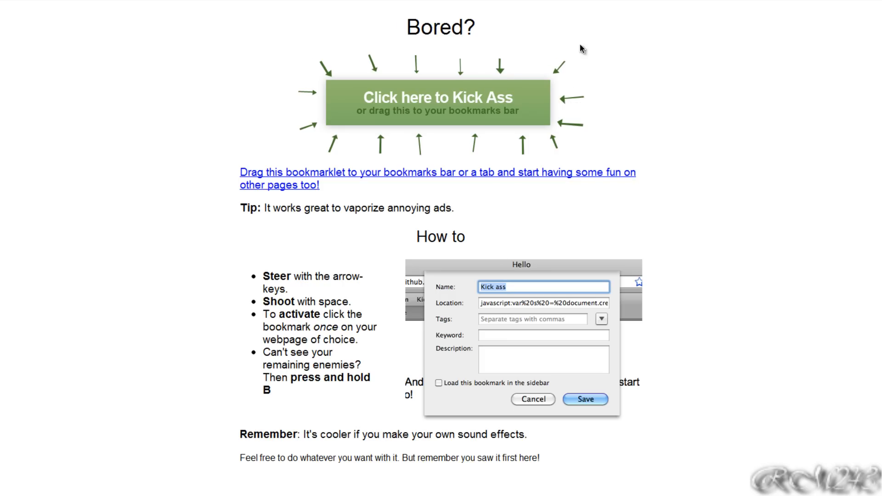
Launch the Kick Ass spaceship over the bookmarklet page, starting at score 0
click(584, 399)
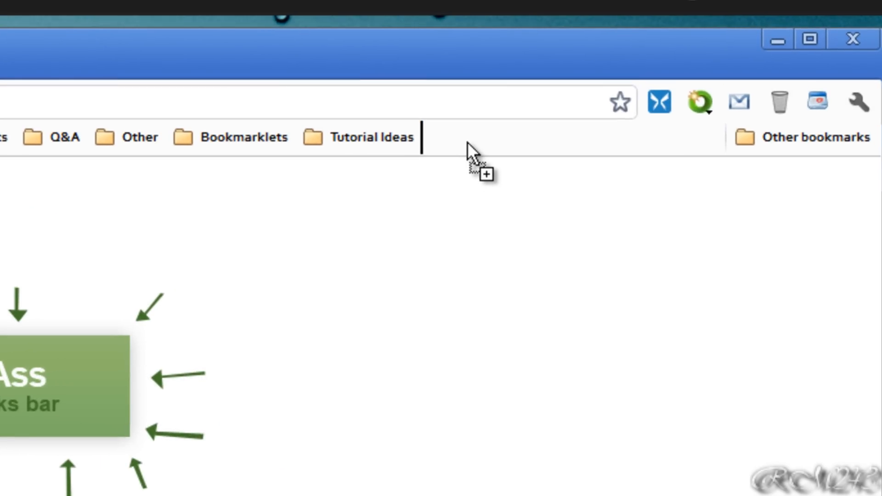
mouse_move(499, 243)
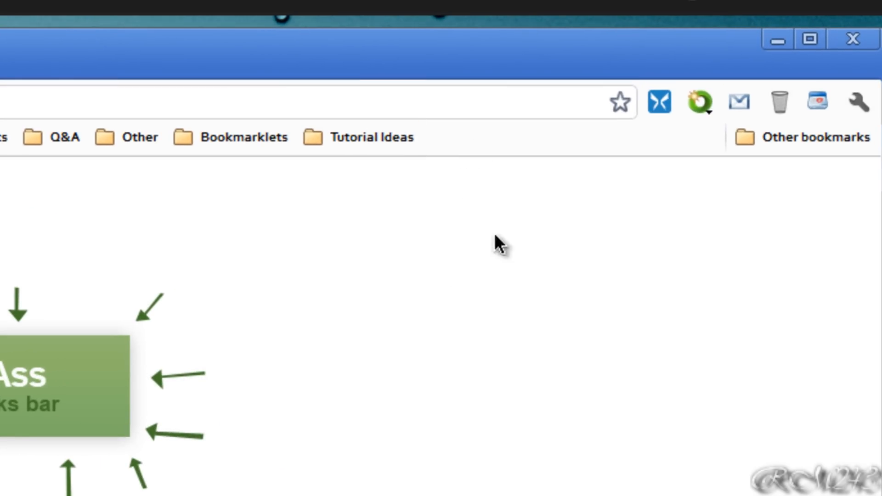
click(244, 136)
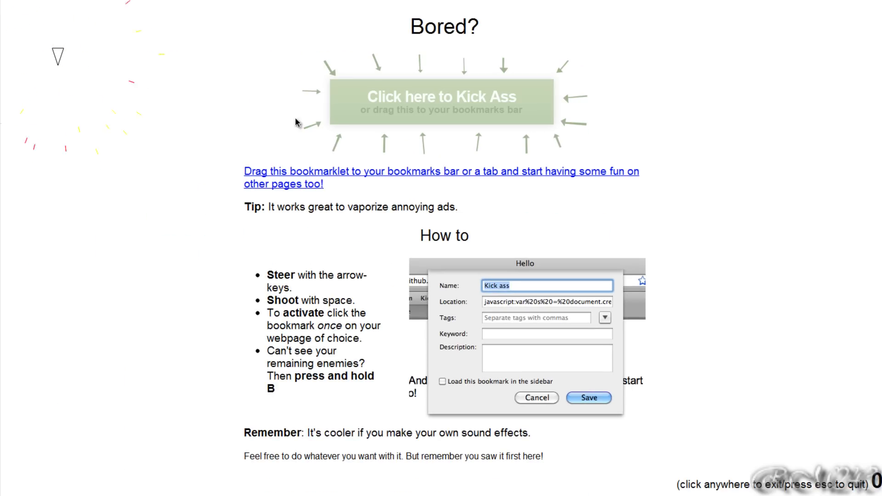
mouse_move(78, 68)
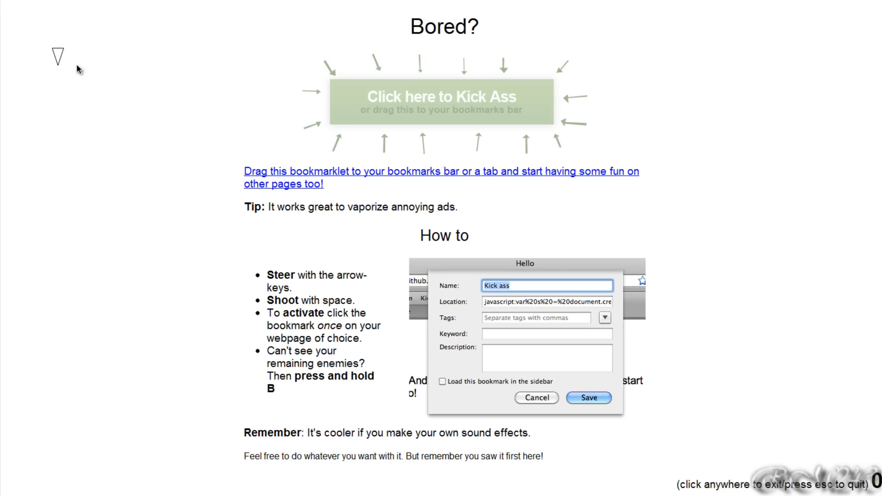
mouse_move(225, 69)
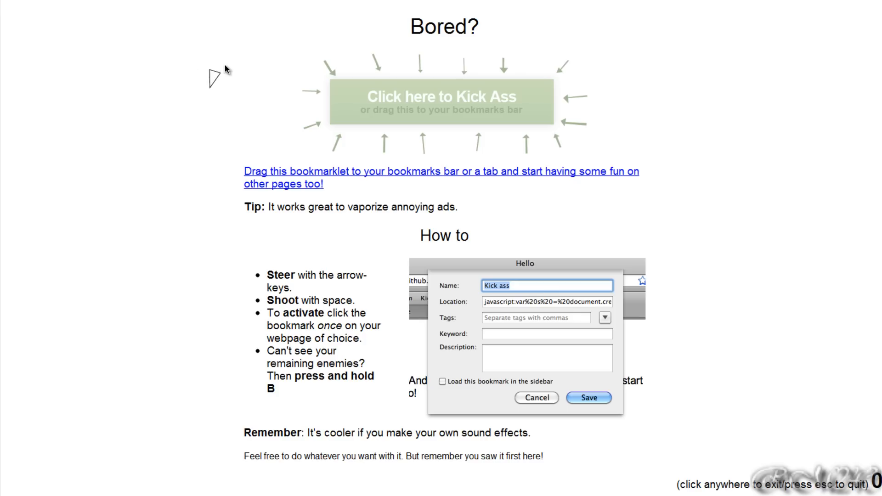
mouse_move(246, 200)
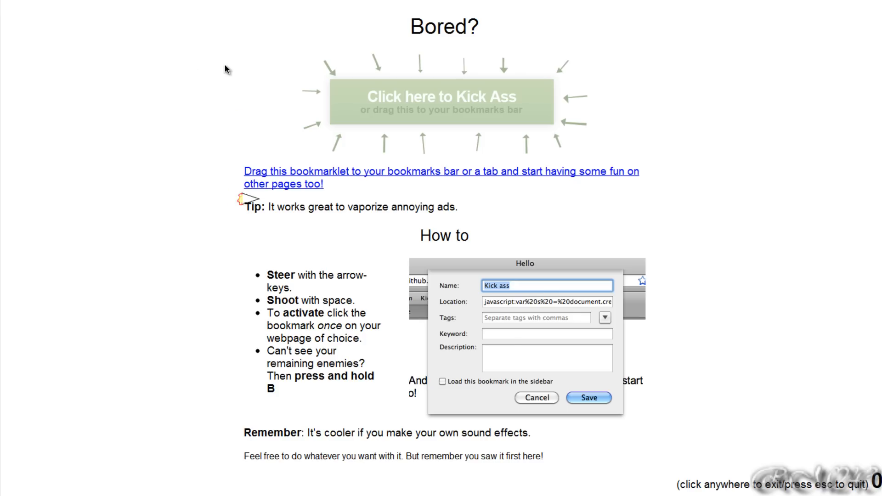
mouse_move(464, 236)
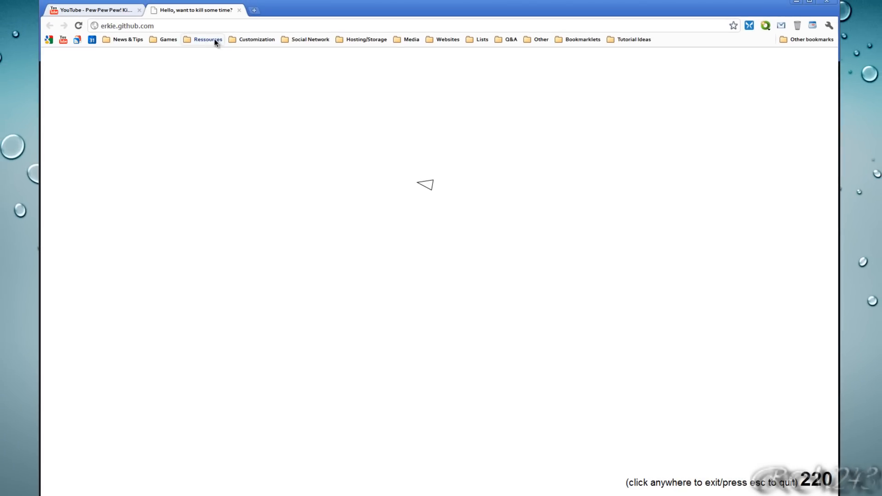
Quit the spaceship game and open Lifehacker from the News & Tips bookmarks folder
click(168, 39)
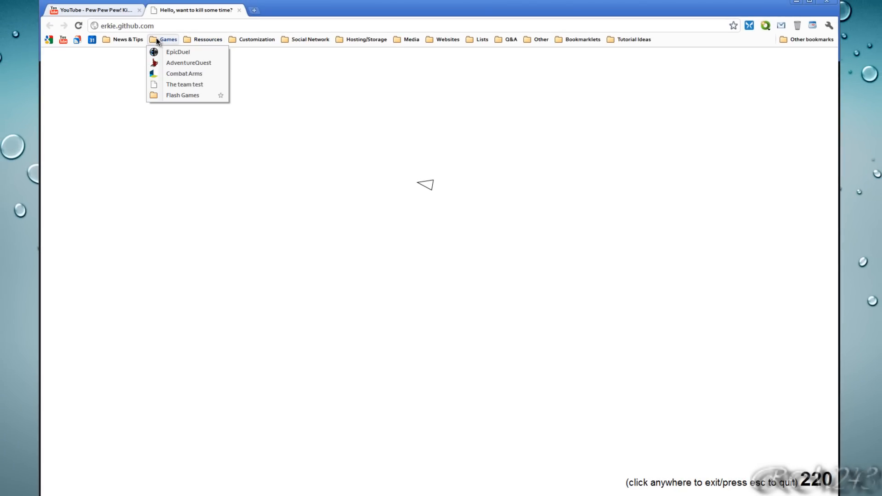
click(145, 189)
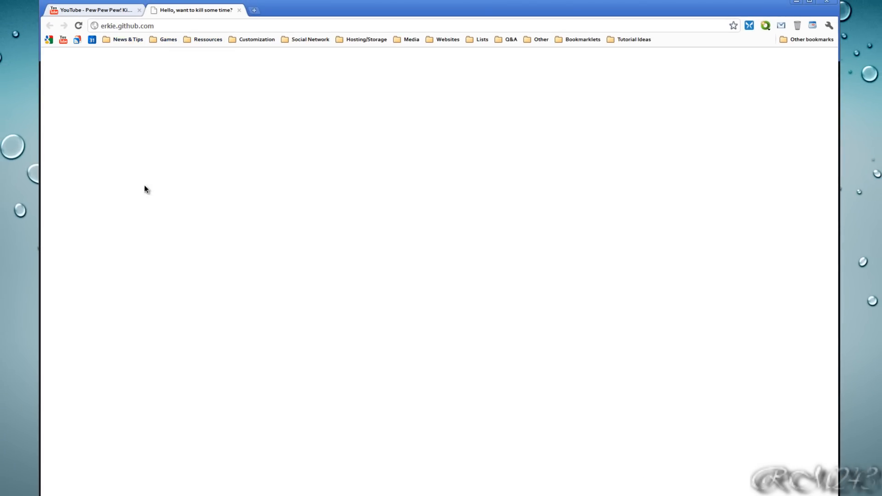
click(127, 39)
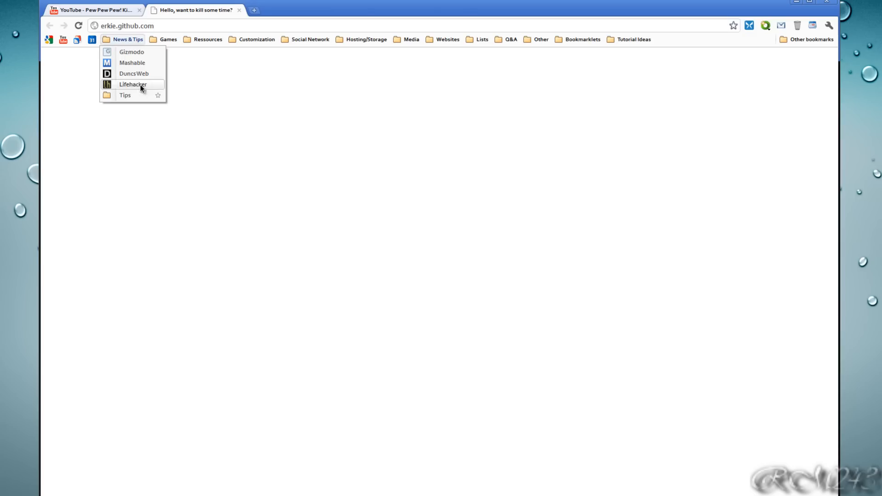
click(132, 83)
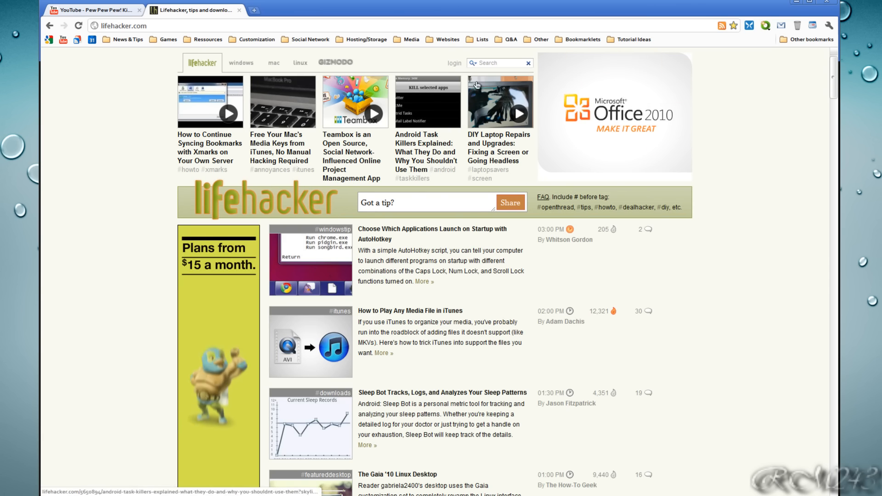
Move Kick ass from the Bookmarklets folder onto the bookmarks bar and run it on Lifehacker
scroll(down, 3)
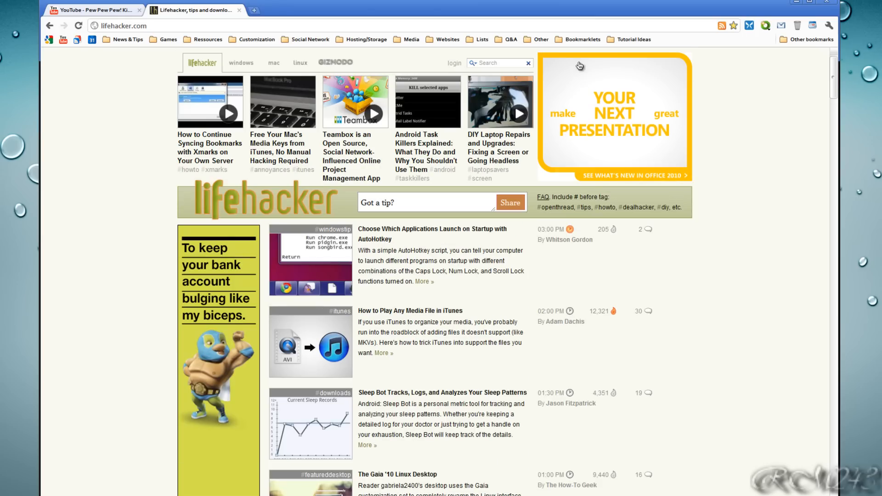
click(581, 40)
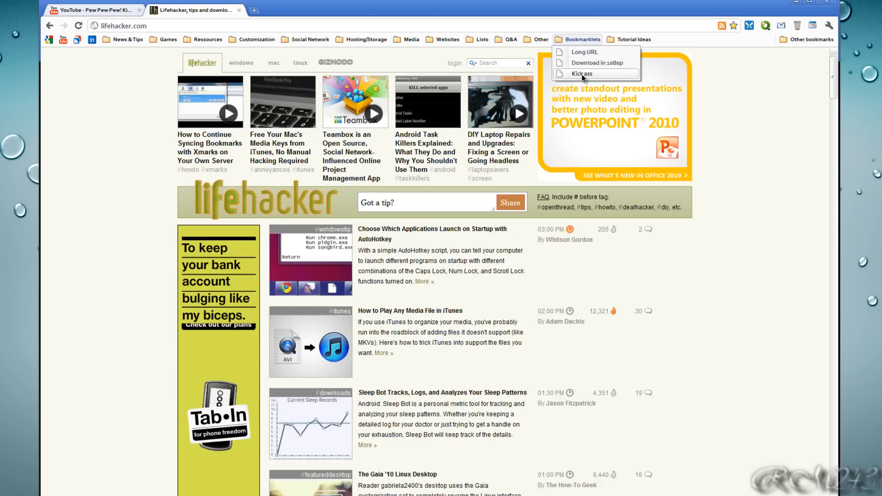
click(581, 73)
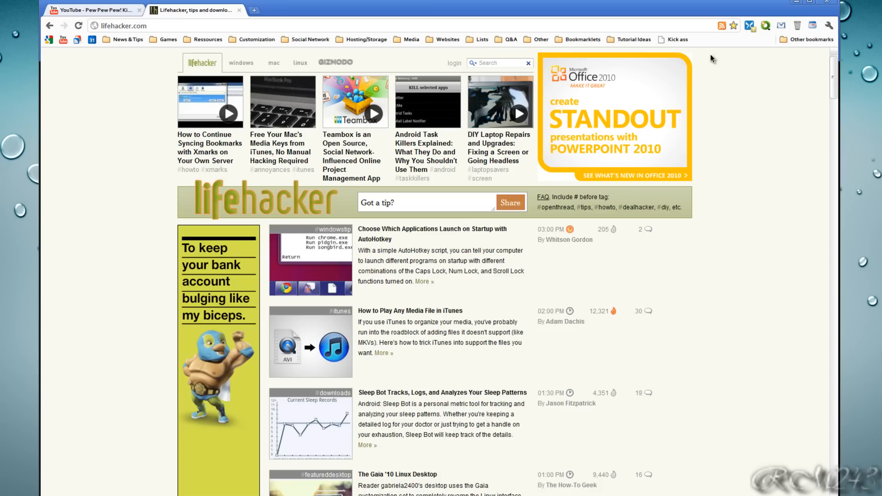
mouse_move(692, 58)
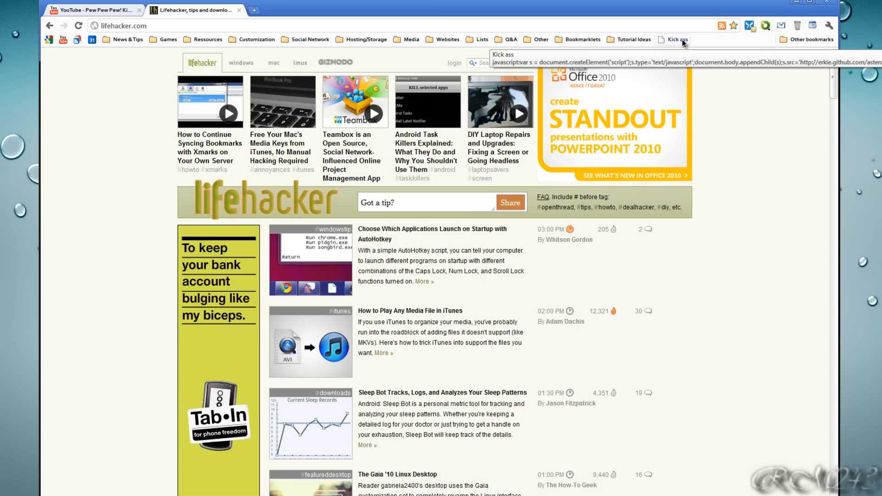
click(682, 38)
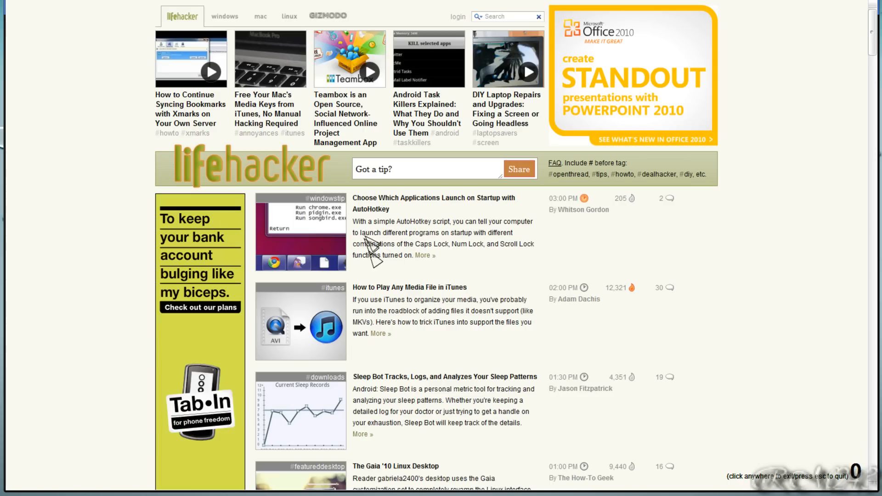
mouse_move(331, 186)
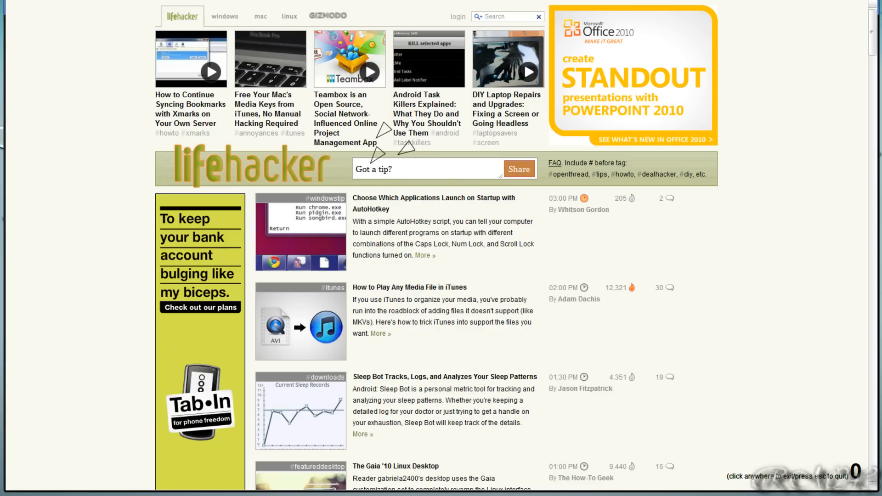
Scroll down Lifehacker while shooting away its images, headlines and text
scroll(down, 3)
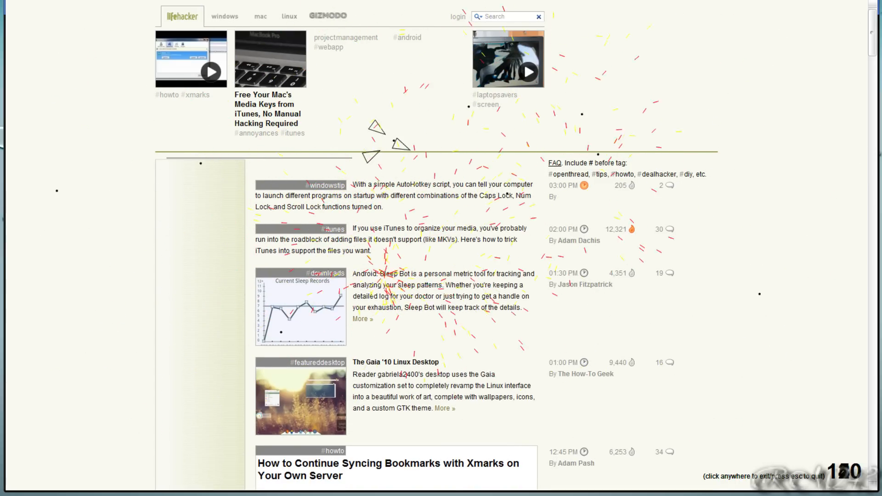
scroll(down, 3)
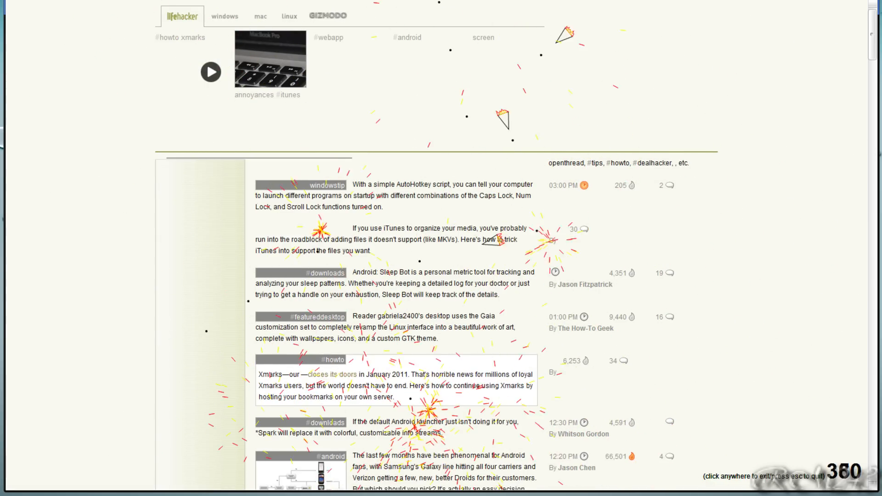
scroll(down, 3)
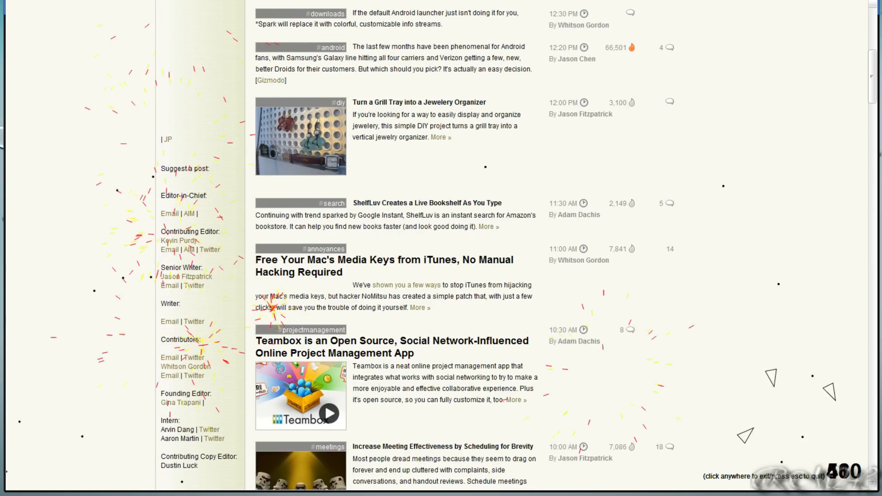
scroll(down, 3)
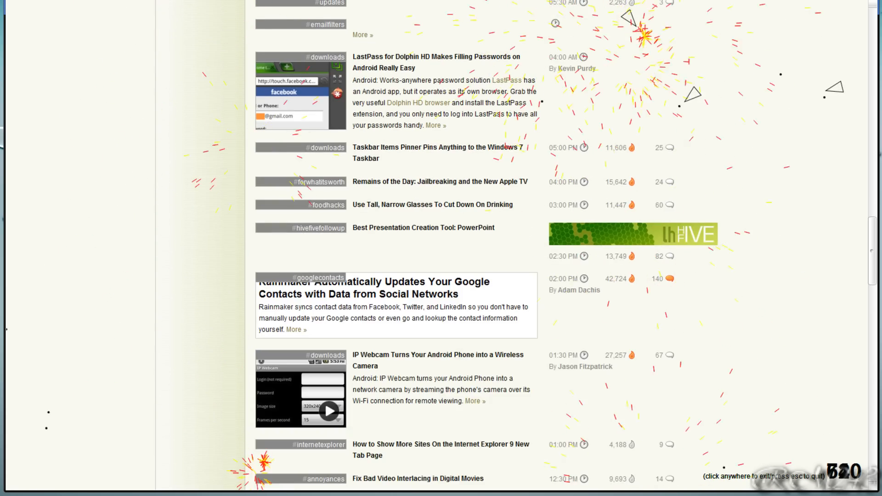
scroll(down, 3)
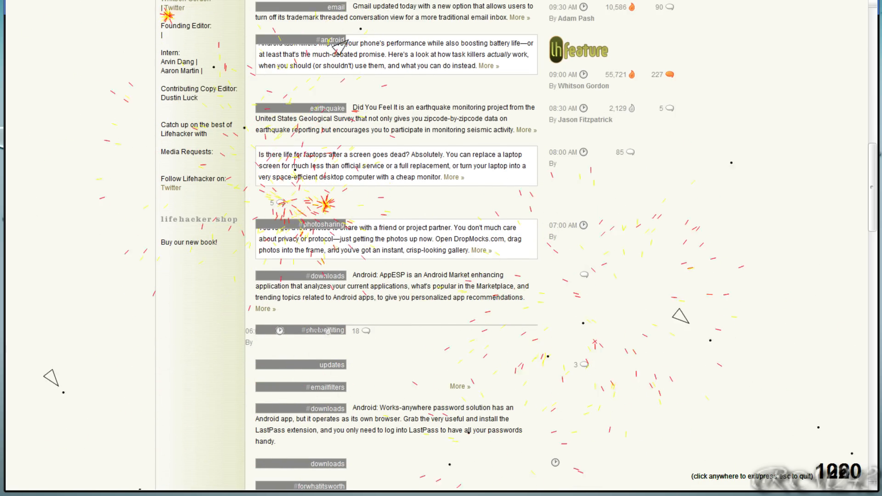
scroll(down, 3)
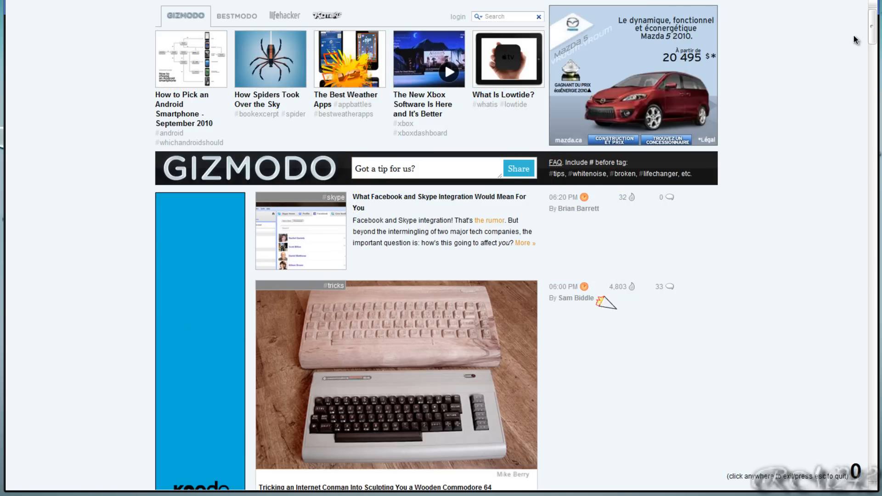
Scroll through Gizmodo firing at the header and posts, destroying an ad and story image
scroll(down, 3)
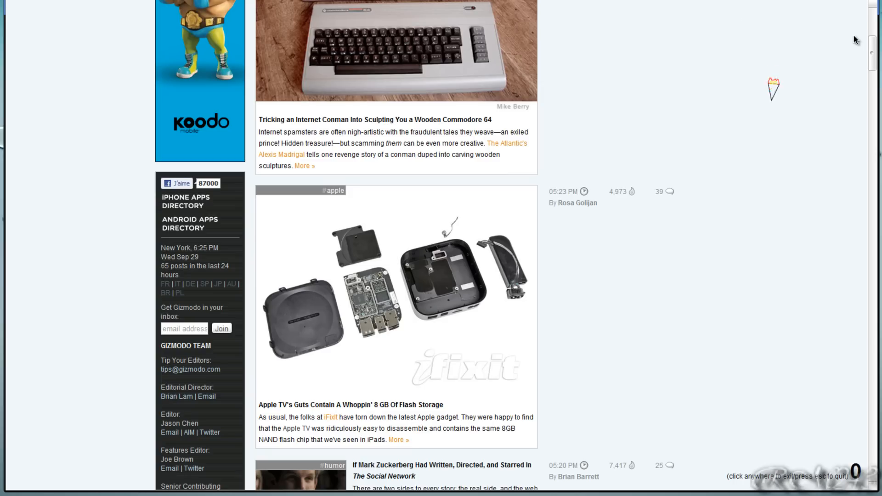
scroll(down, 3)
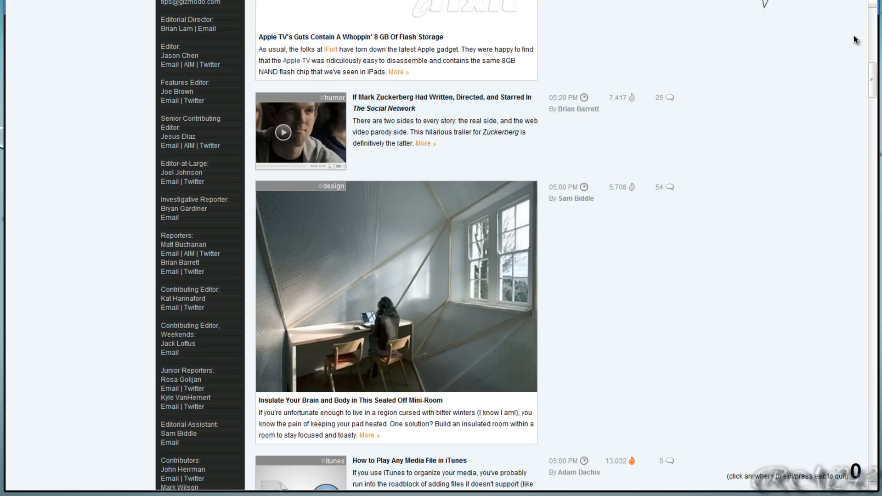
scroll(down, 3)
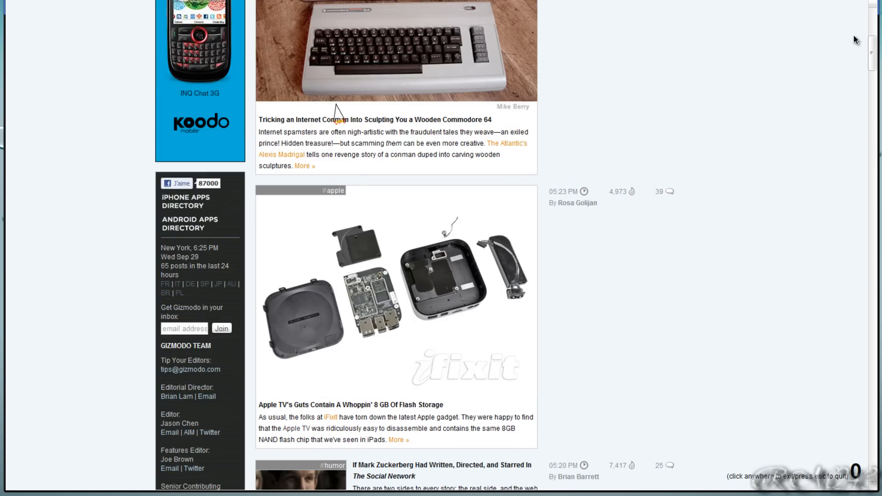
scroll(up, 3)
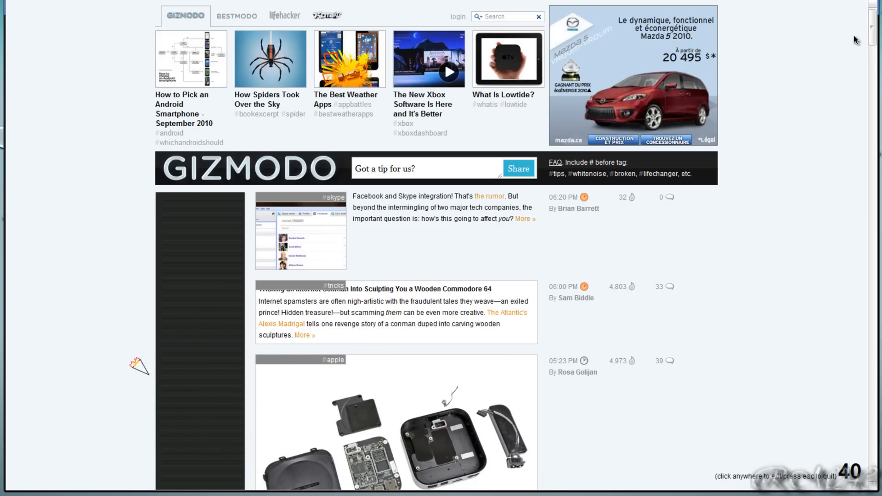
mouse_move(247, 385)
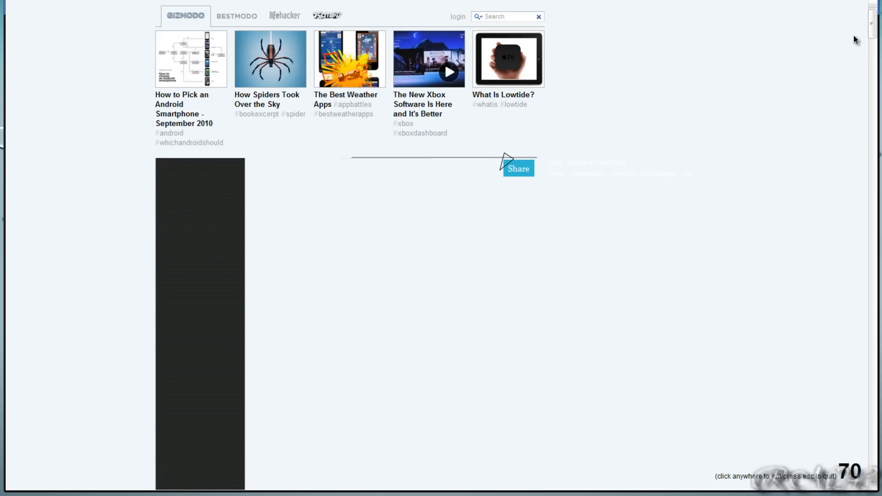
mouse_move(496, 271)
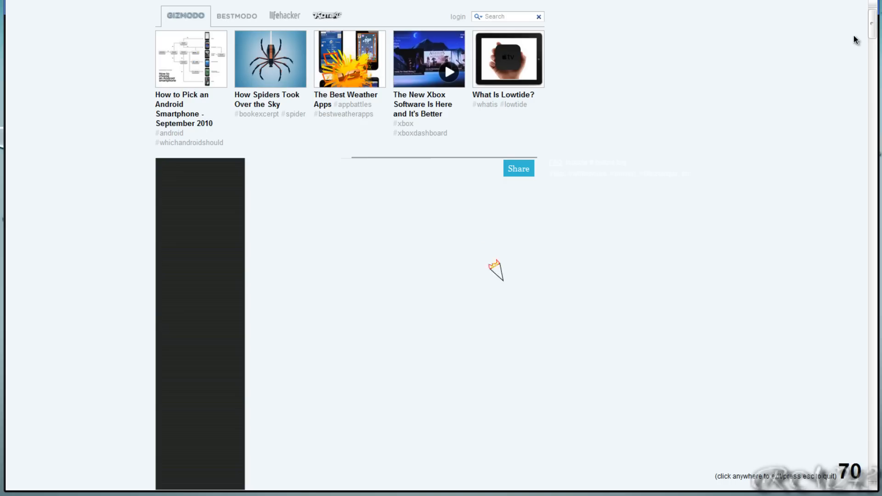
scroll(down, 3)
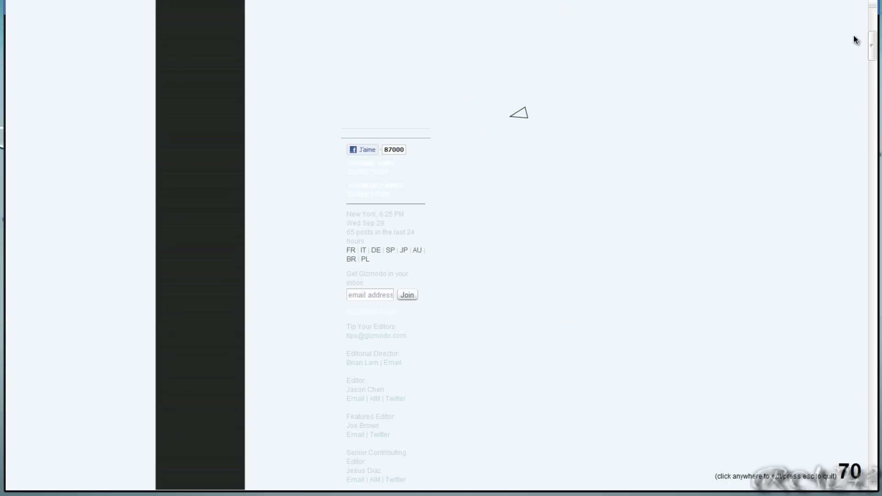
mouse_move(518, 120)
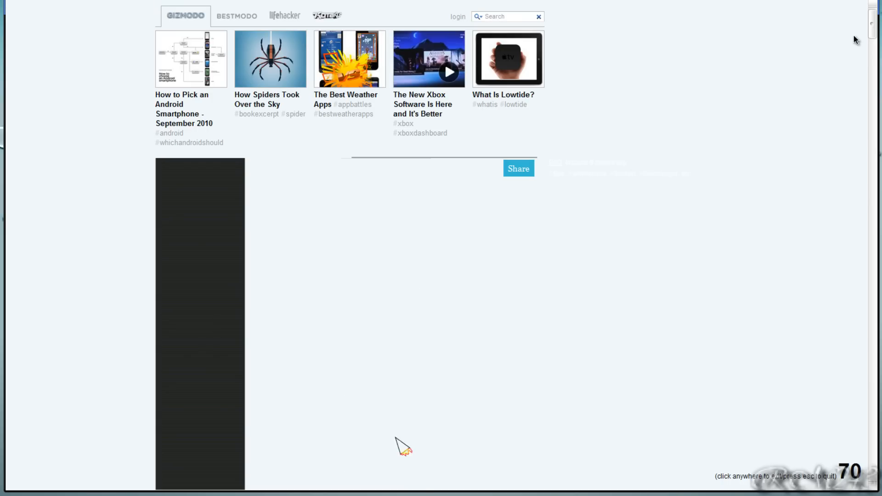
mouse_move(295, 213)
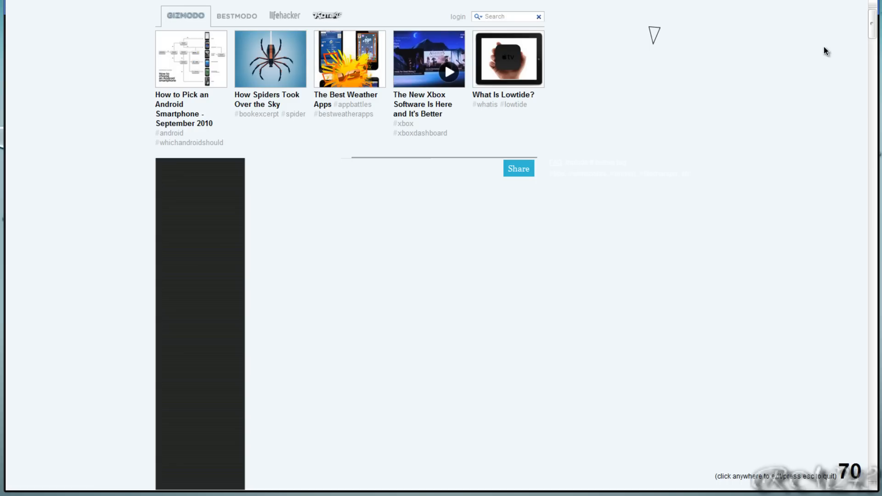
mouse_move(677, 172)
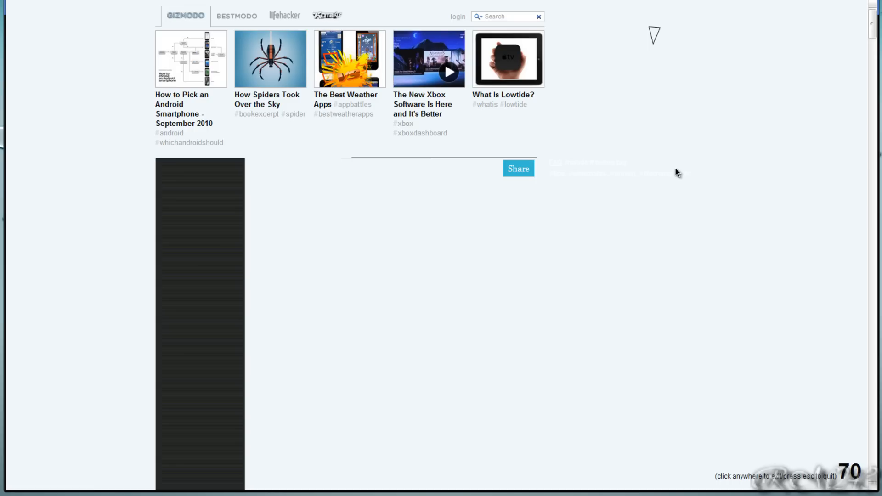